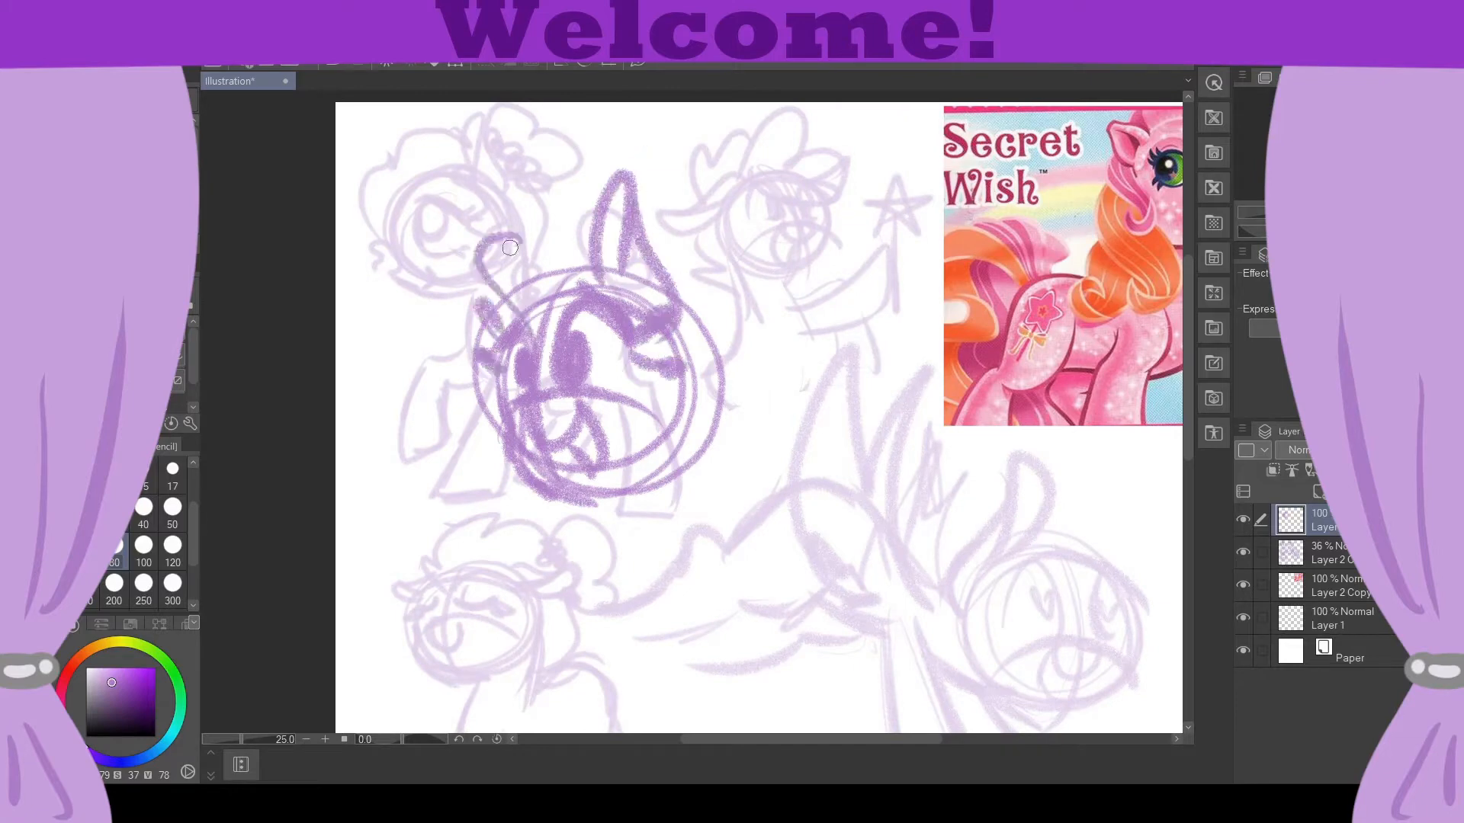
Rough in a purple head-and-neck shape over the faint pony sketches
{"action": "scroll", "scroll_direction": "down", "scroll_amount": 3}
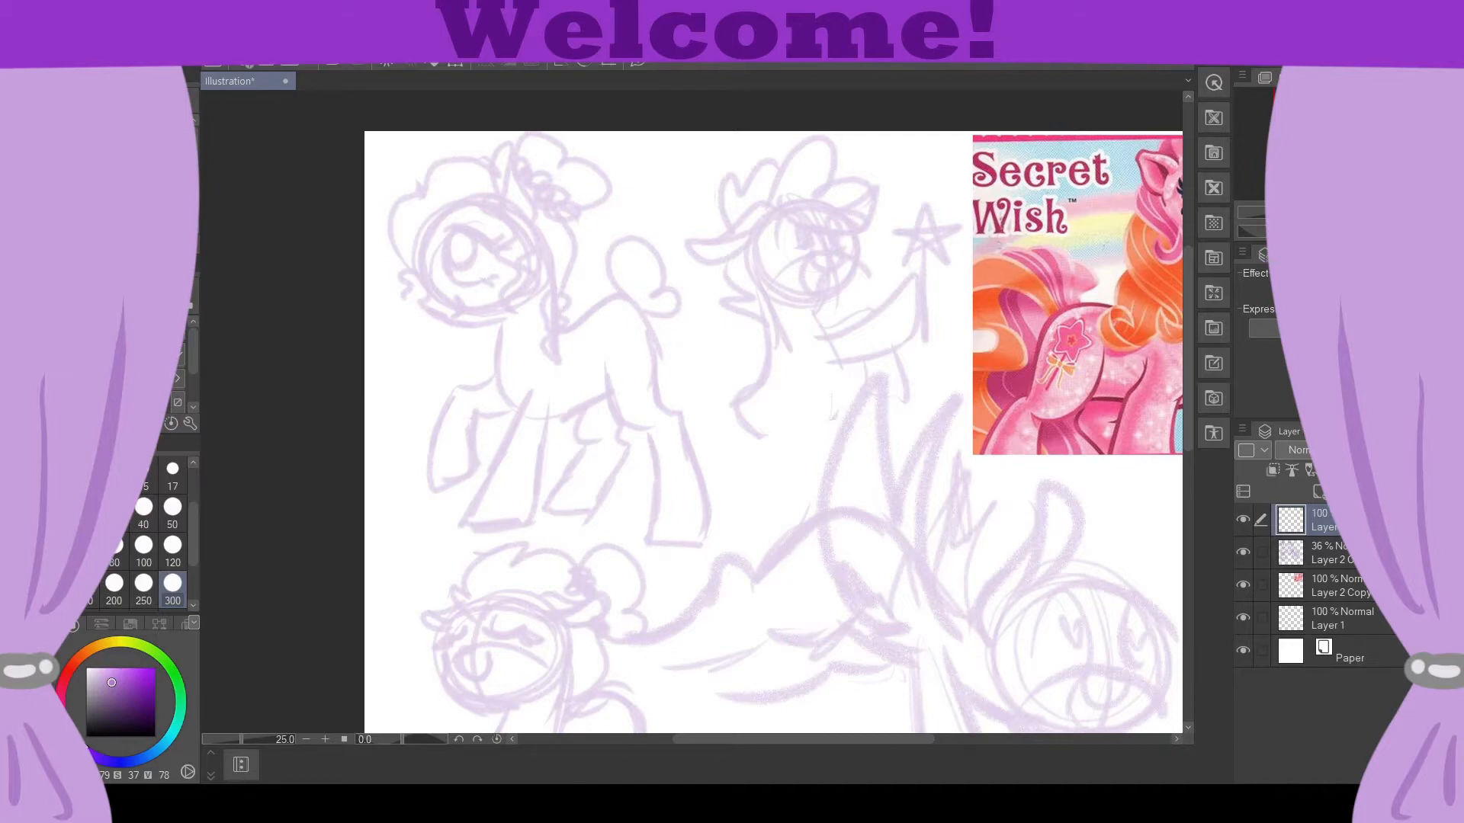
{"action": "left_click_drag", "start_coordinate": [634, 215], "coordinate": [786, 633]}
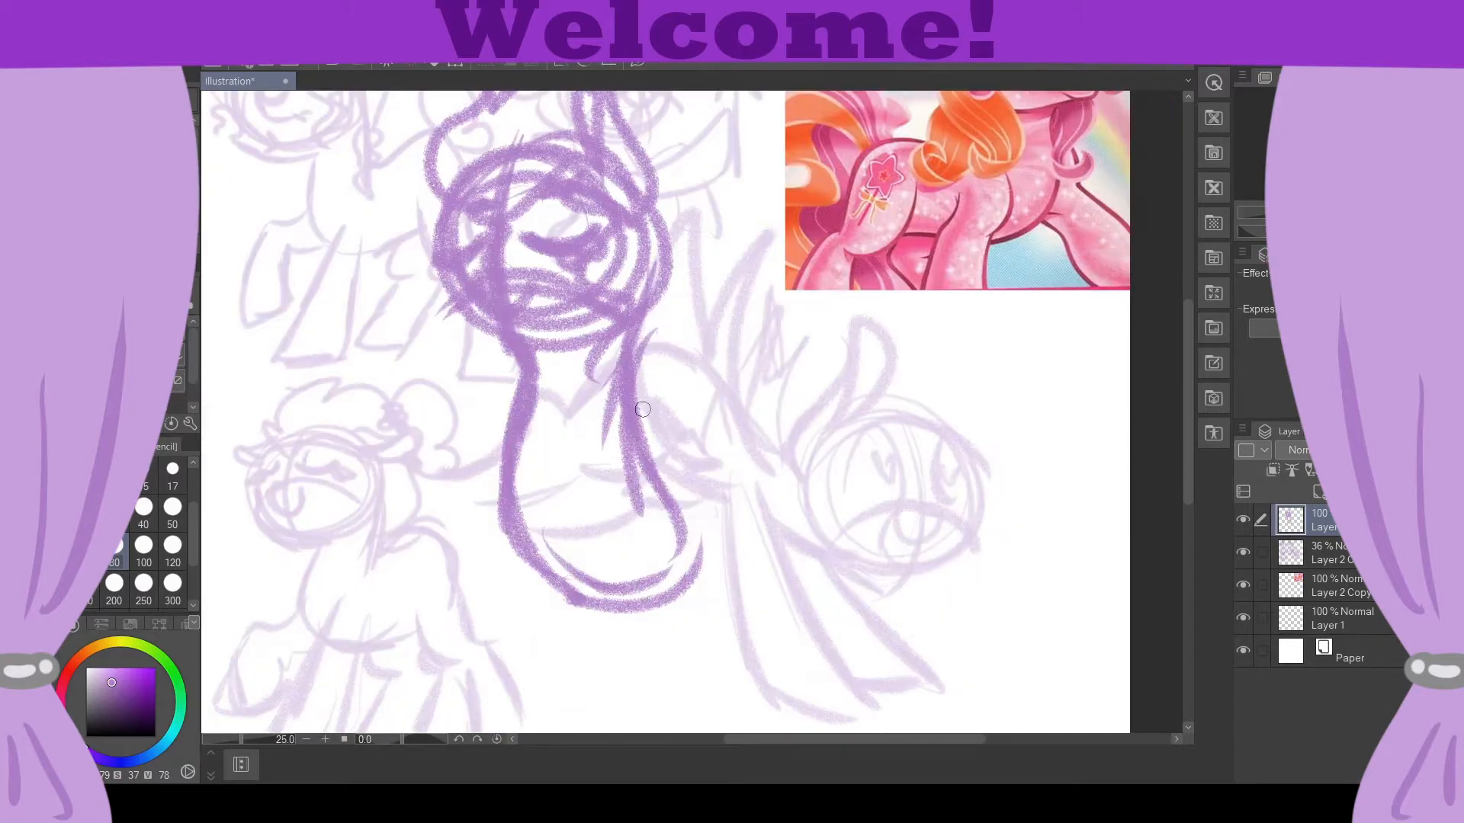
Sketch the round head with ear, body, legs and star wand, then dab a pink test spot
{"action": "left_click_drag", "start_coordinate": [642, 409], "coordinate": [449, 590]}
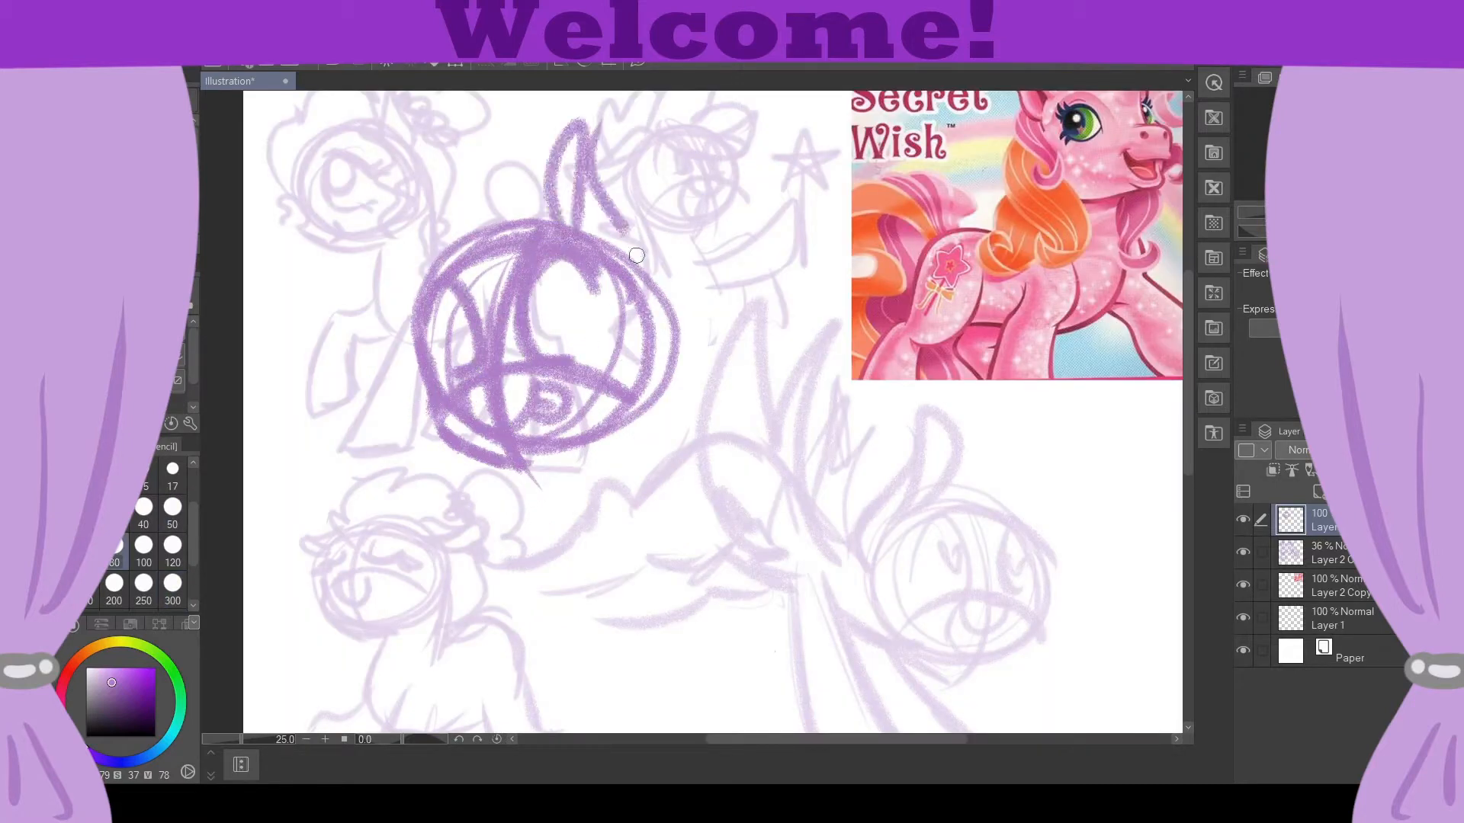
{"action": "left_click_drag", "start_coordinate": [634, 254], "coordinate": [678, 185]}
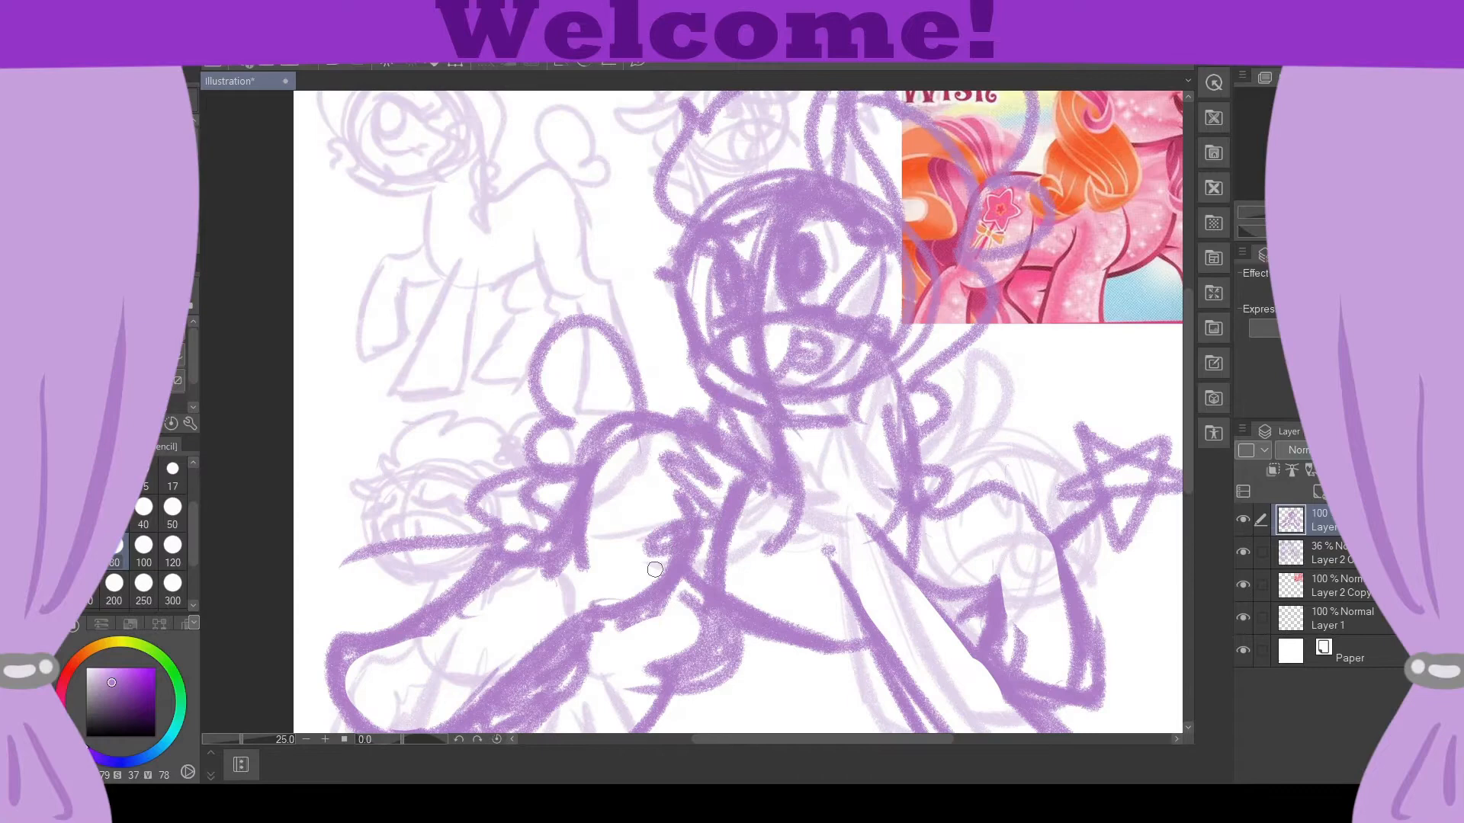
{"action": "left_click_drag", "start_coordinate": [654, 569], "coordinate": [709, 602]}
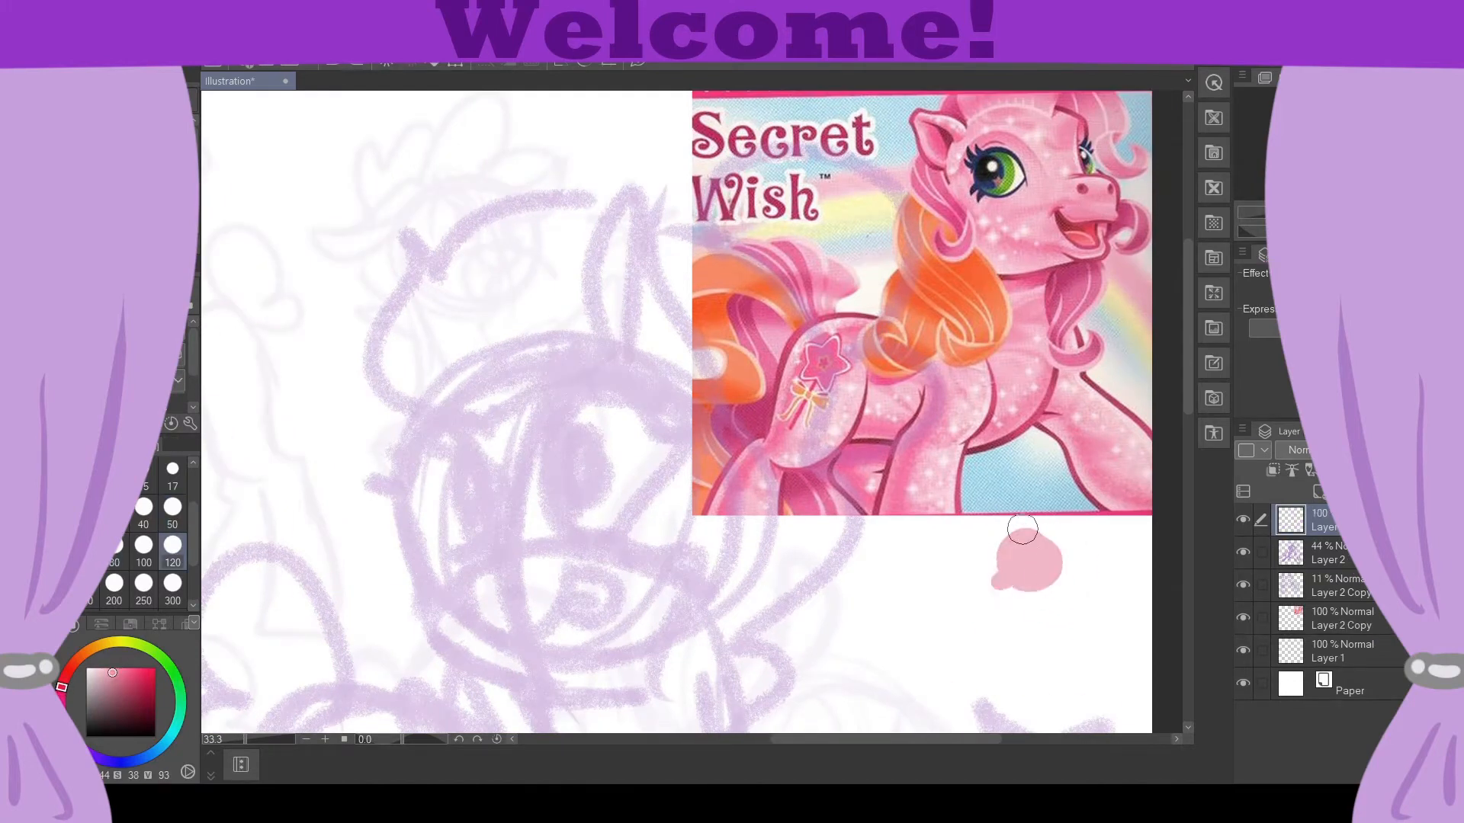
Ink the pony's ear, body and leg contours in pink over the faded rough
{"action": "left_click_drag", "start_coordinate": [1022, 551], "coordinate": [1046, 616]}
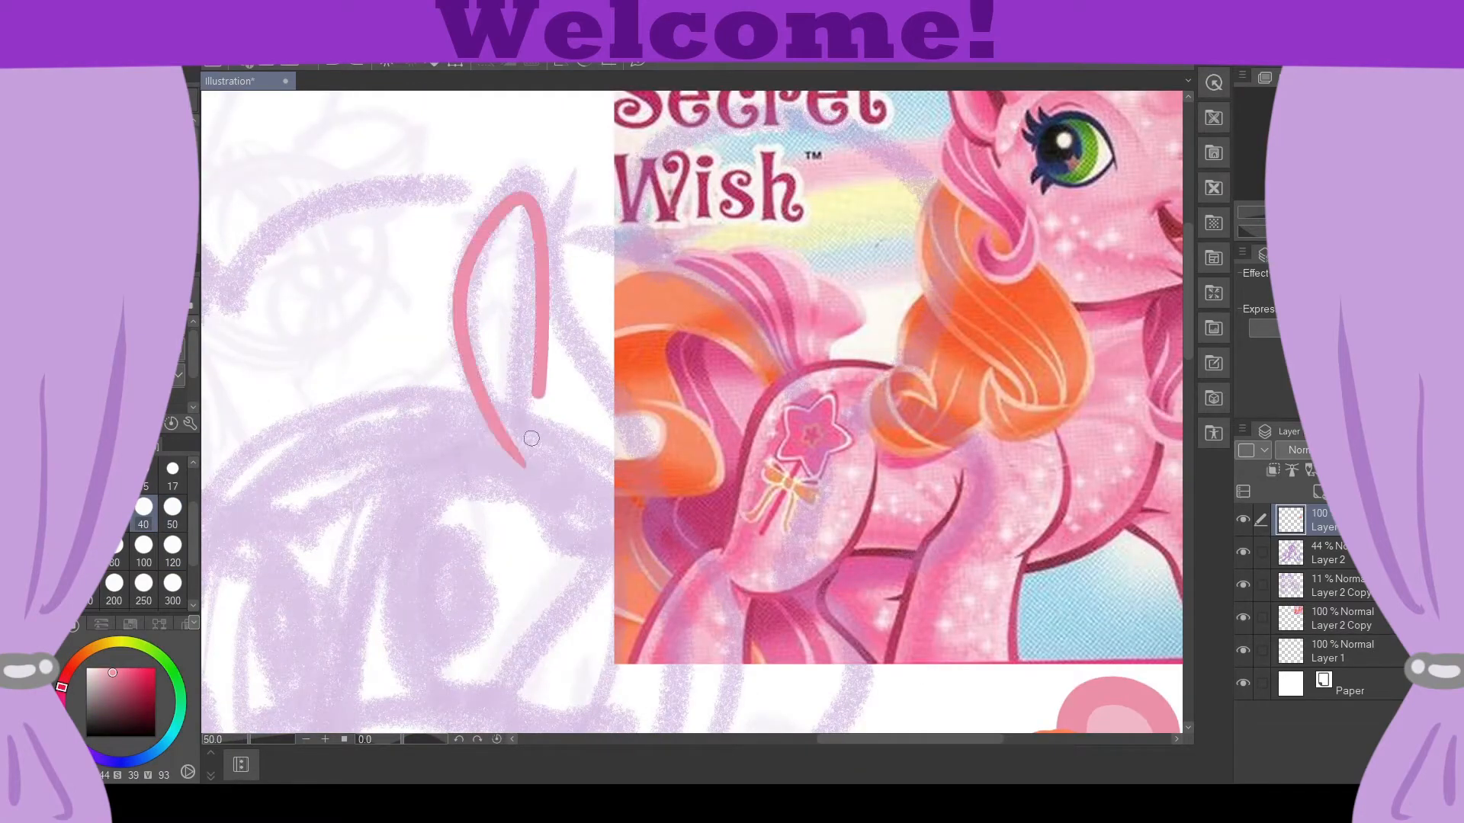
{"action": "left_click_drag", "start_coordinate": [537, 439], "coordinate": [560, 276]}
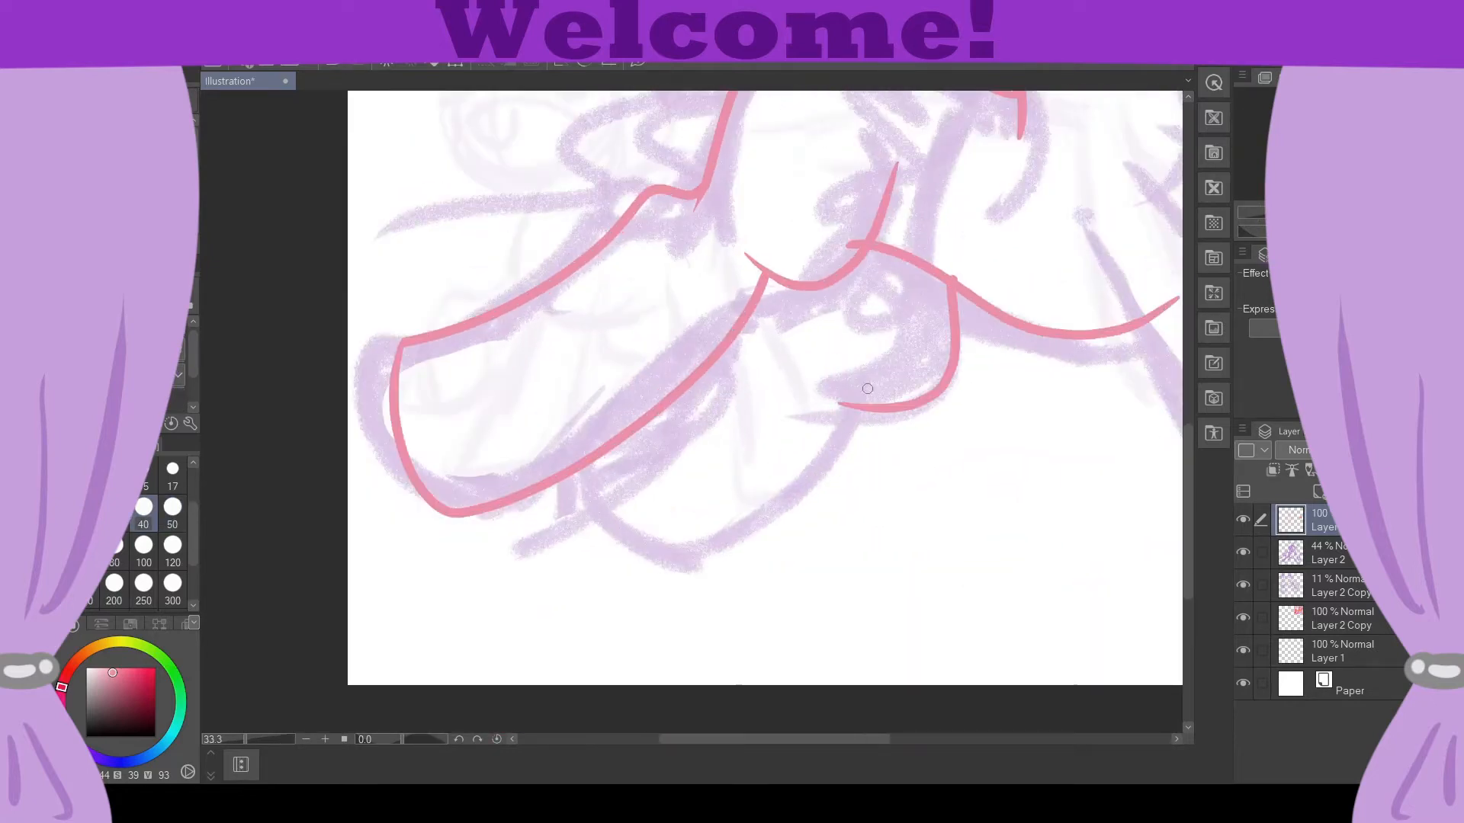
On Layer 4, draw the black eye outline with lashes
{"action": "scroll", "scroll_direction": "down", "scroll_amount": 3}
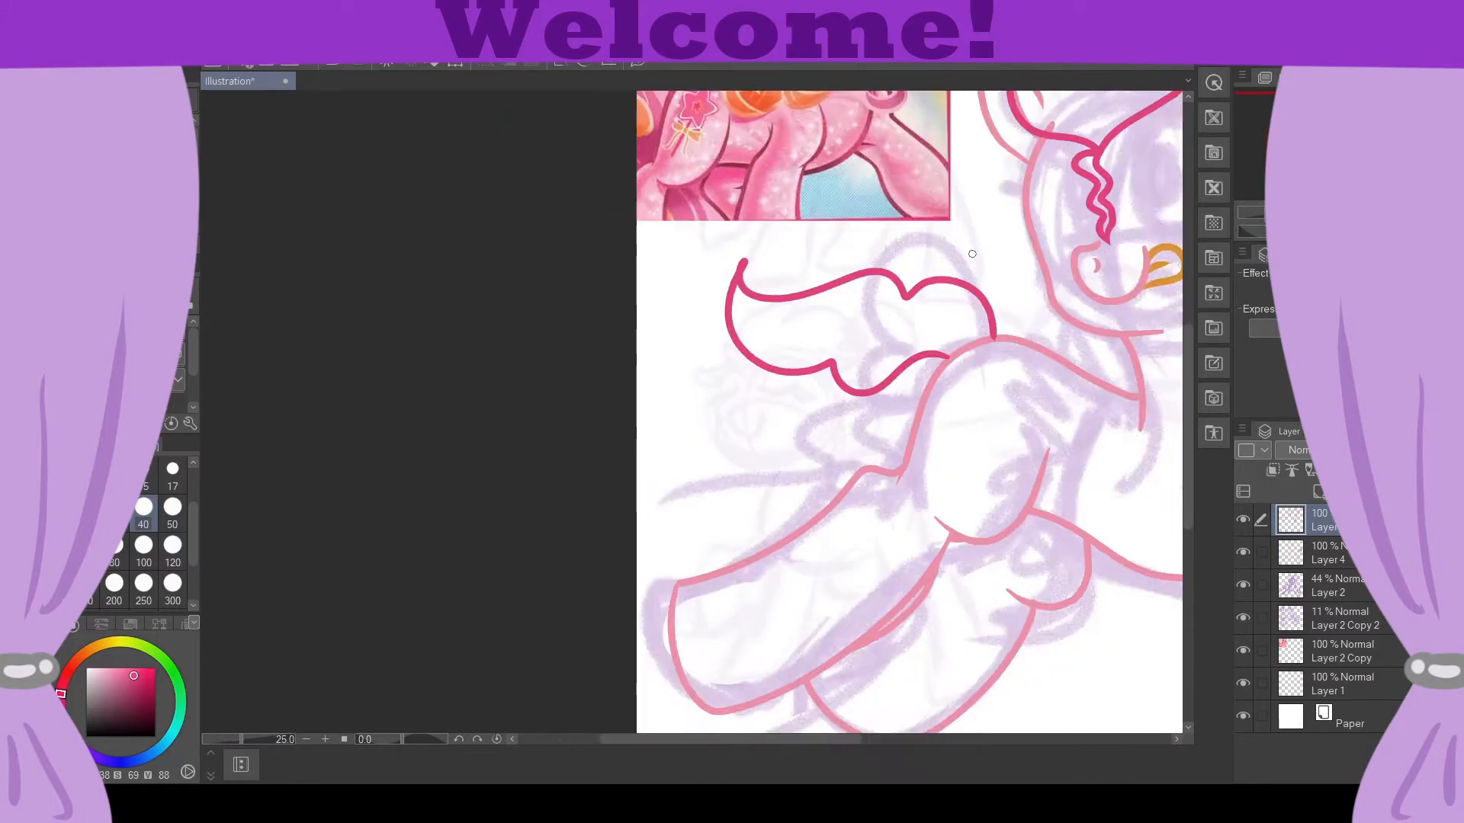
{"action": "left_click", "coordinate": [308, 738]}
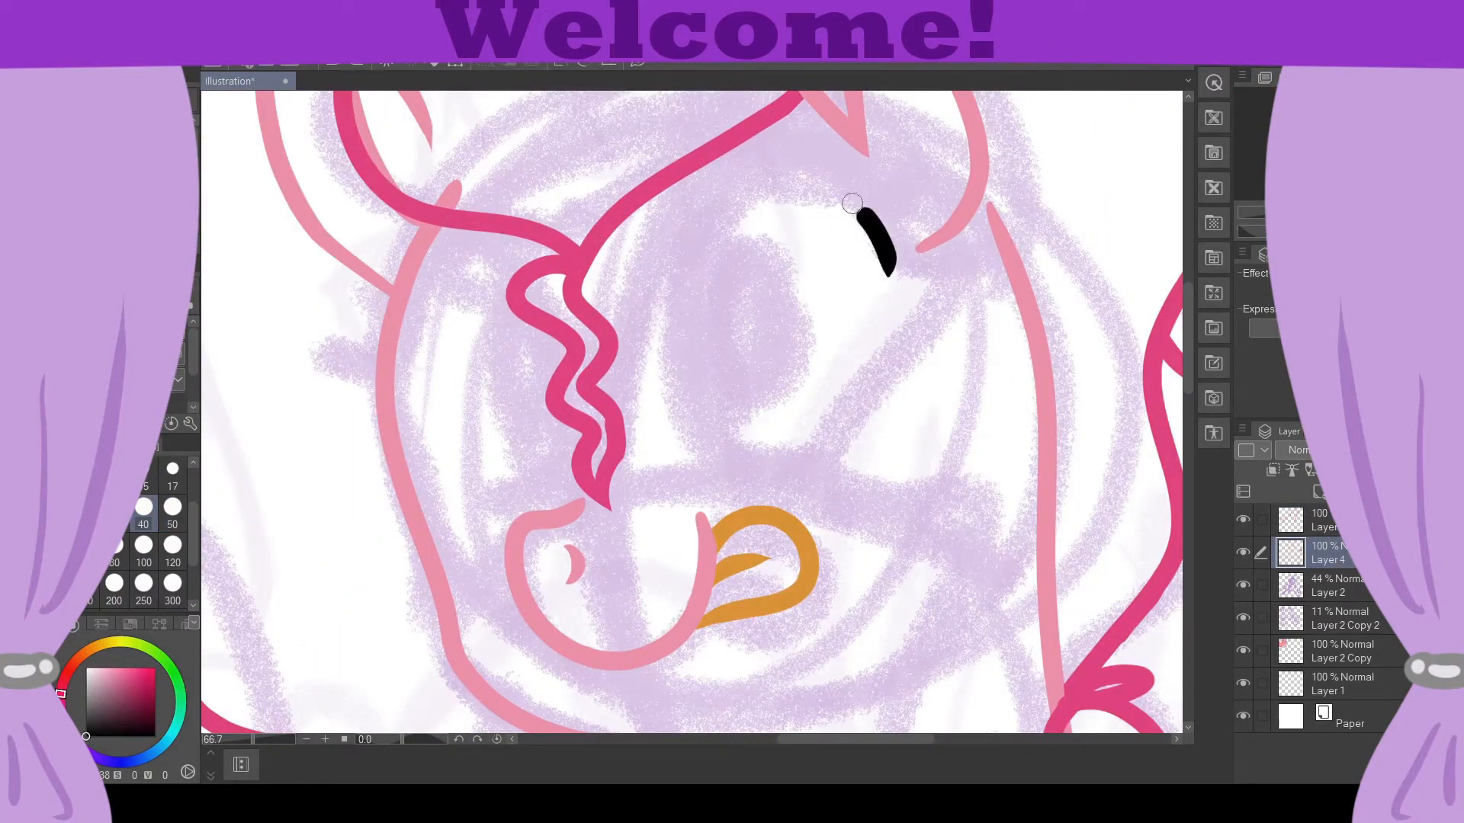
{"action": "left_click_drag", "start_coordinate": [849, 215], "coordinate": [775, 457]}
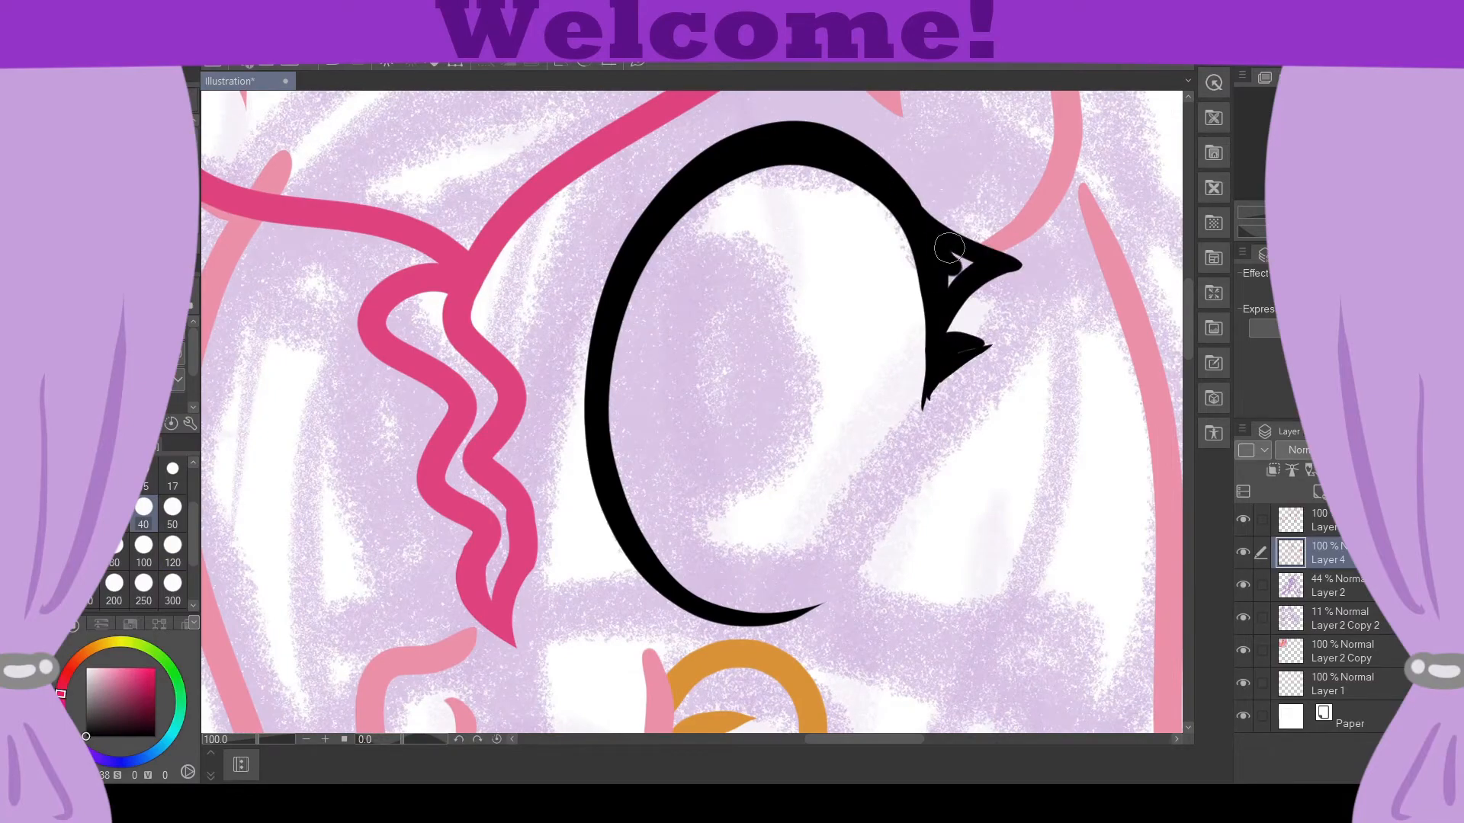
{"action": "scroll", "scroll_direction": "down", "scroll_amount": 3}
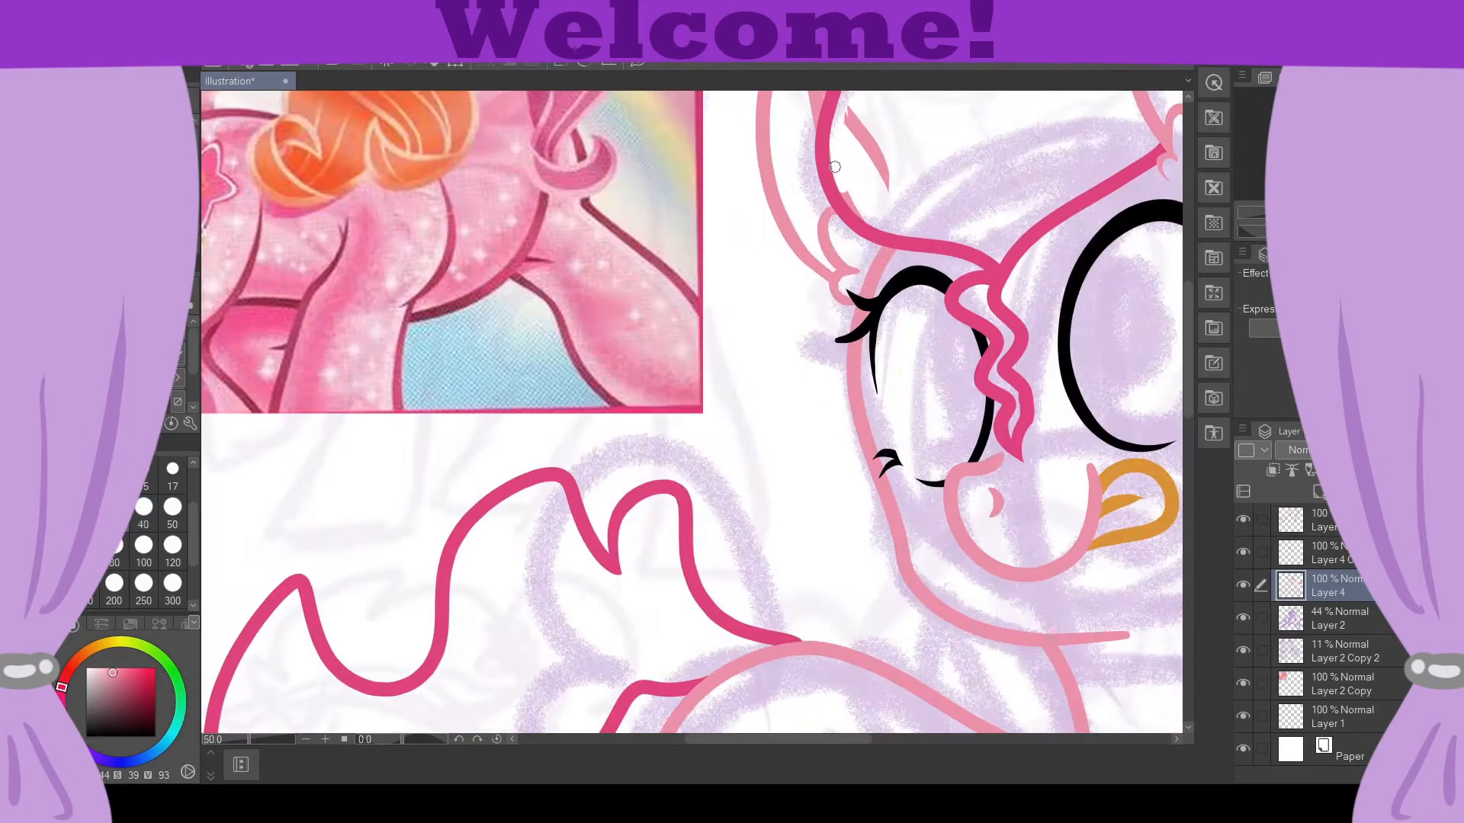
Confirm the orange star's scaled size and position atop the wand
{"action": "scroll", "scroll_direction": "down", "scroll_amount": 3}
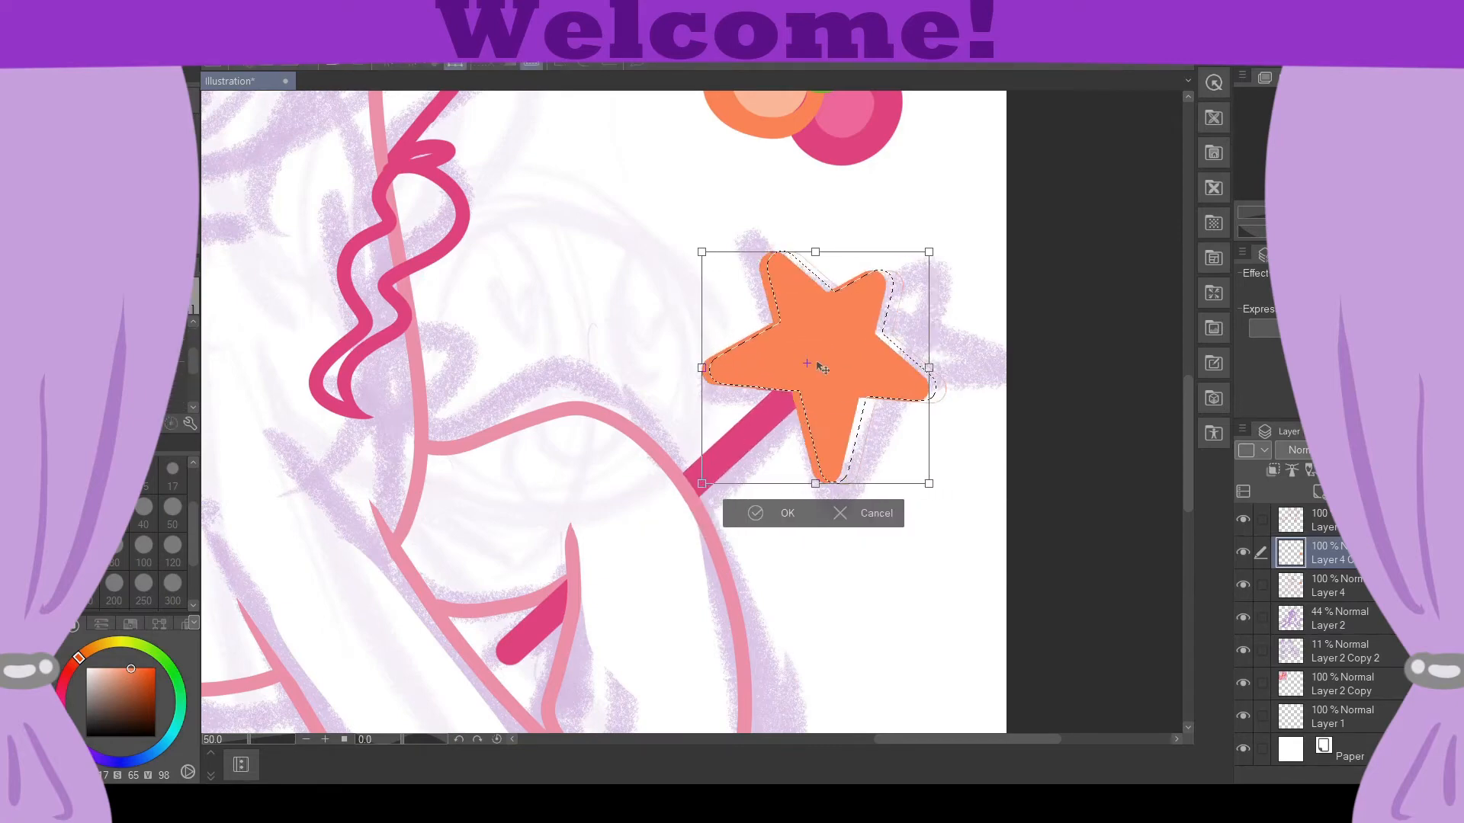
{"action": "left_click", "coordinate": [787, 513]}
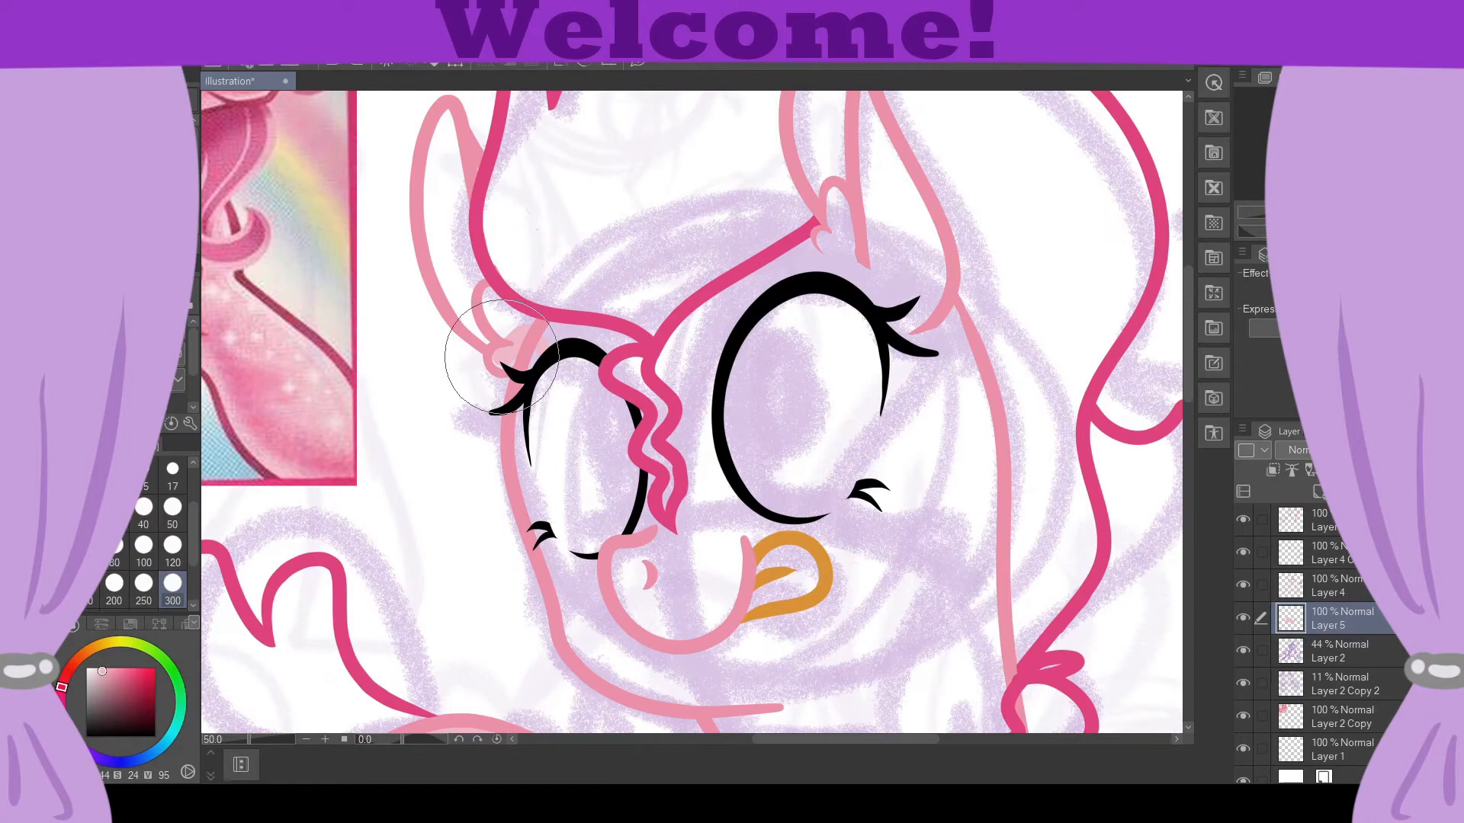
Brush flat pink into the pony's leg and the body area near the wand
{"action": "scroll", "scroll_direction": "down", "scroll_amount": 3}
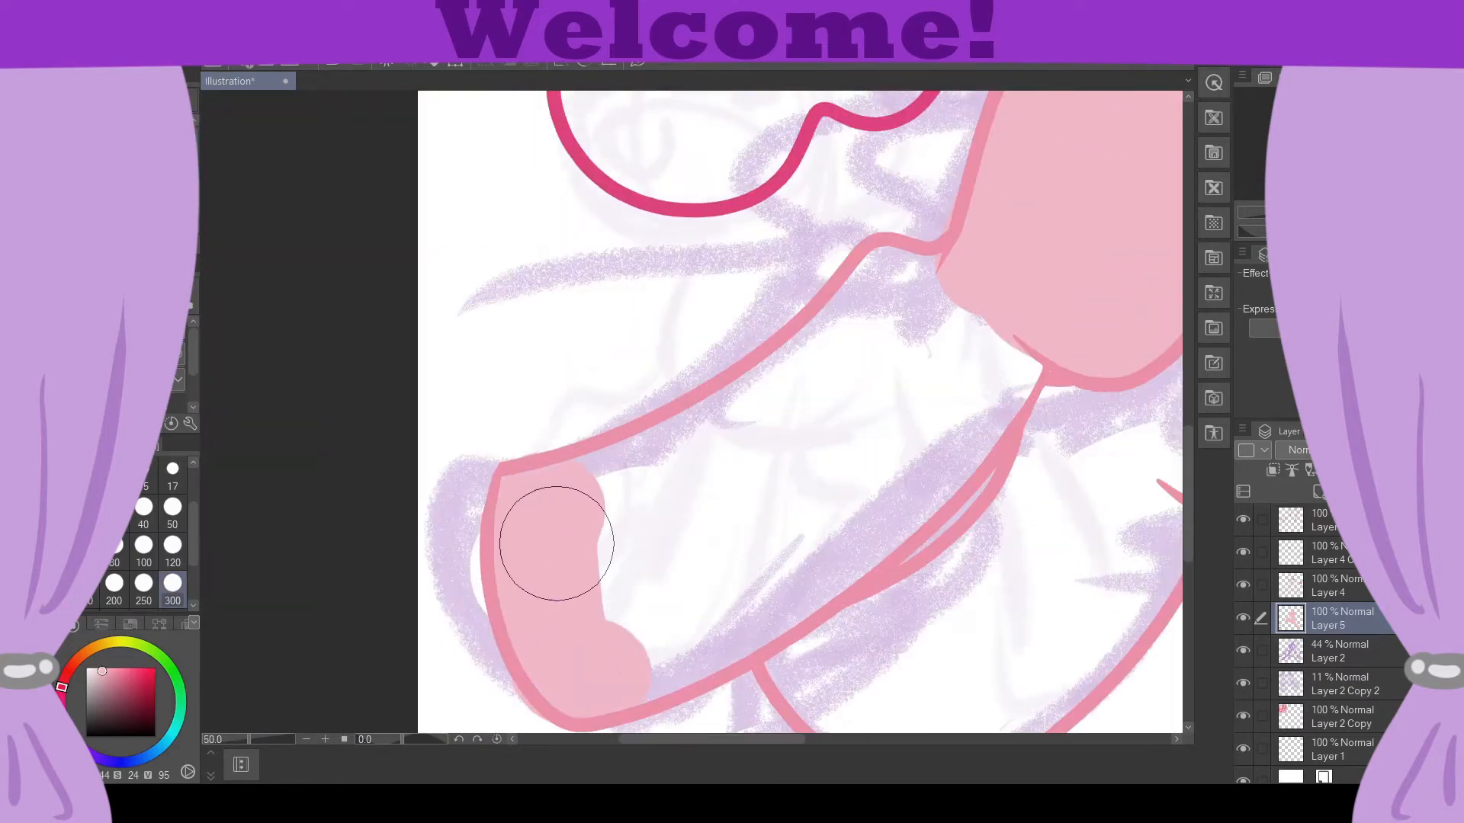
{"action": "left_click_drag", "start_coordinate": [560, 541], "coordinate": [1037, 417]}
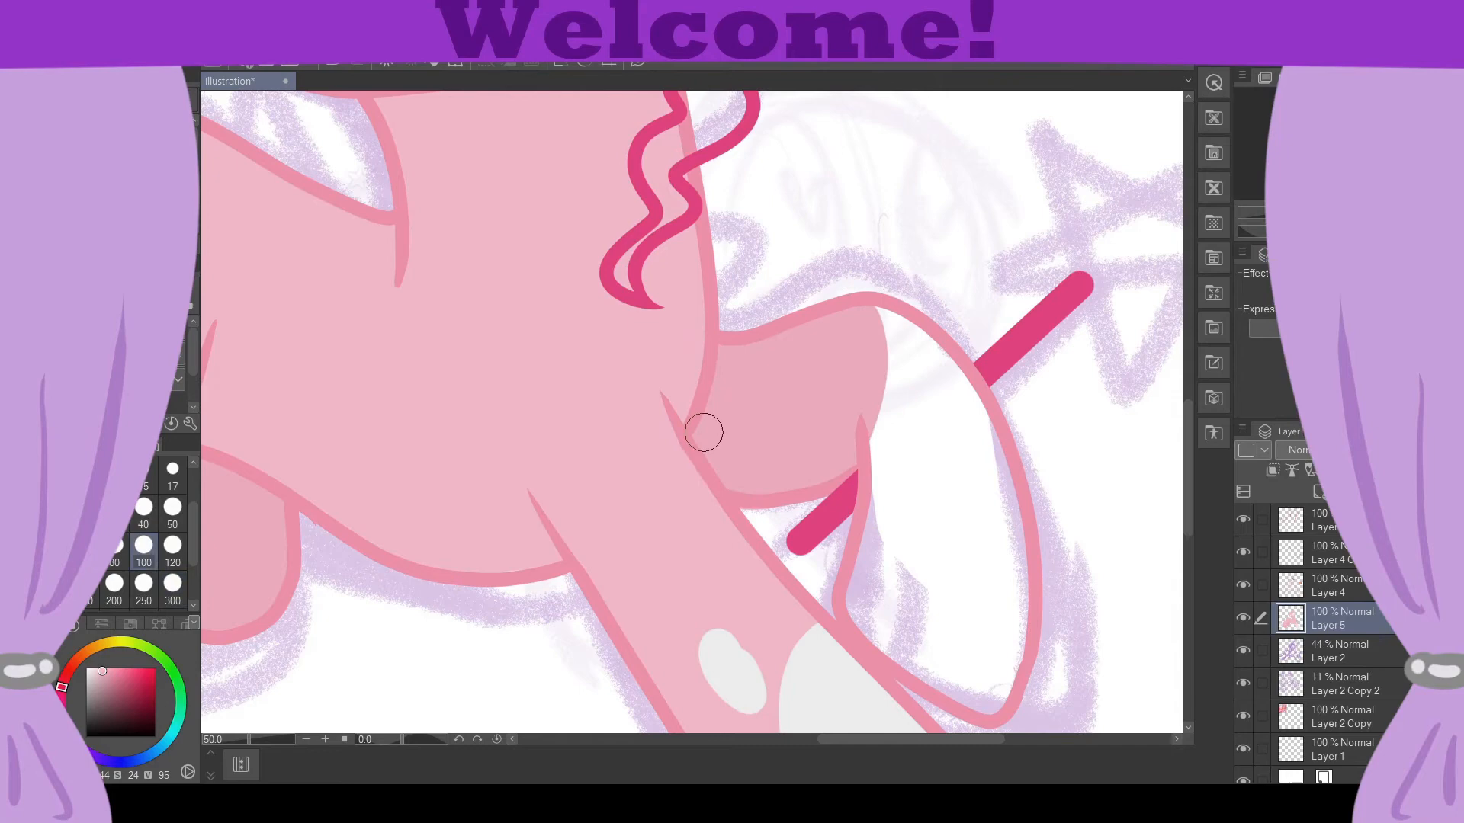
{"action": "left_click_drag", "start_coordinate": [705, 431], "coordinate": [1000, 577]}
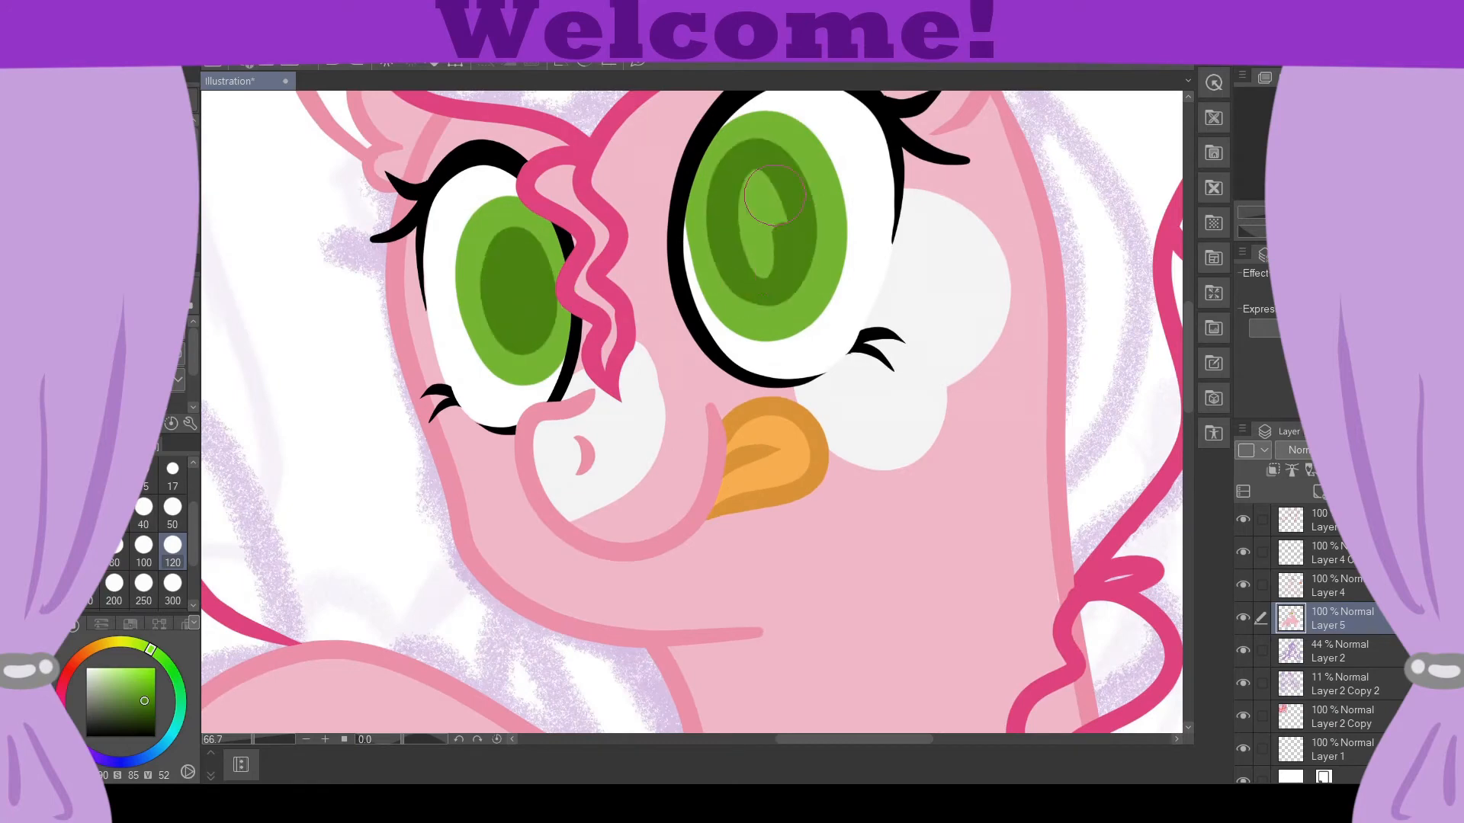
Scroll the canvas while colouring the green eyes and white face splotches
{"action": "scroll", "scroll_direction": "down", "scroll_amount": 3}
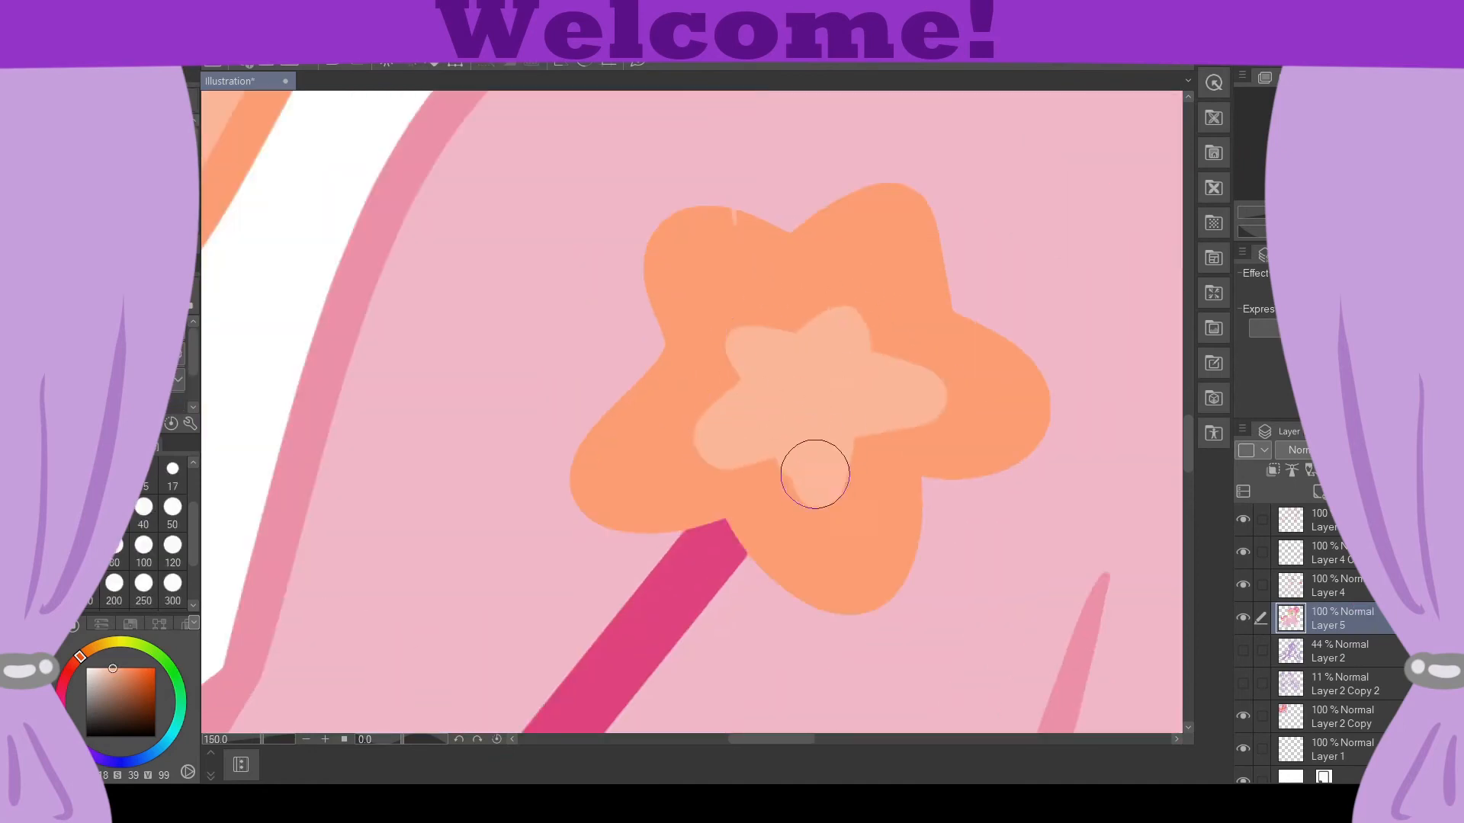
Paint a pale inner star on the wand and a green leaf at its base
{"action": "left_click_drag", "start_coordinate": [814, 473], "coordinate": [796, 462]}
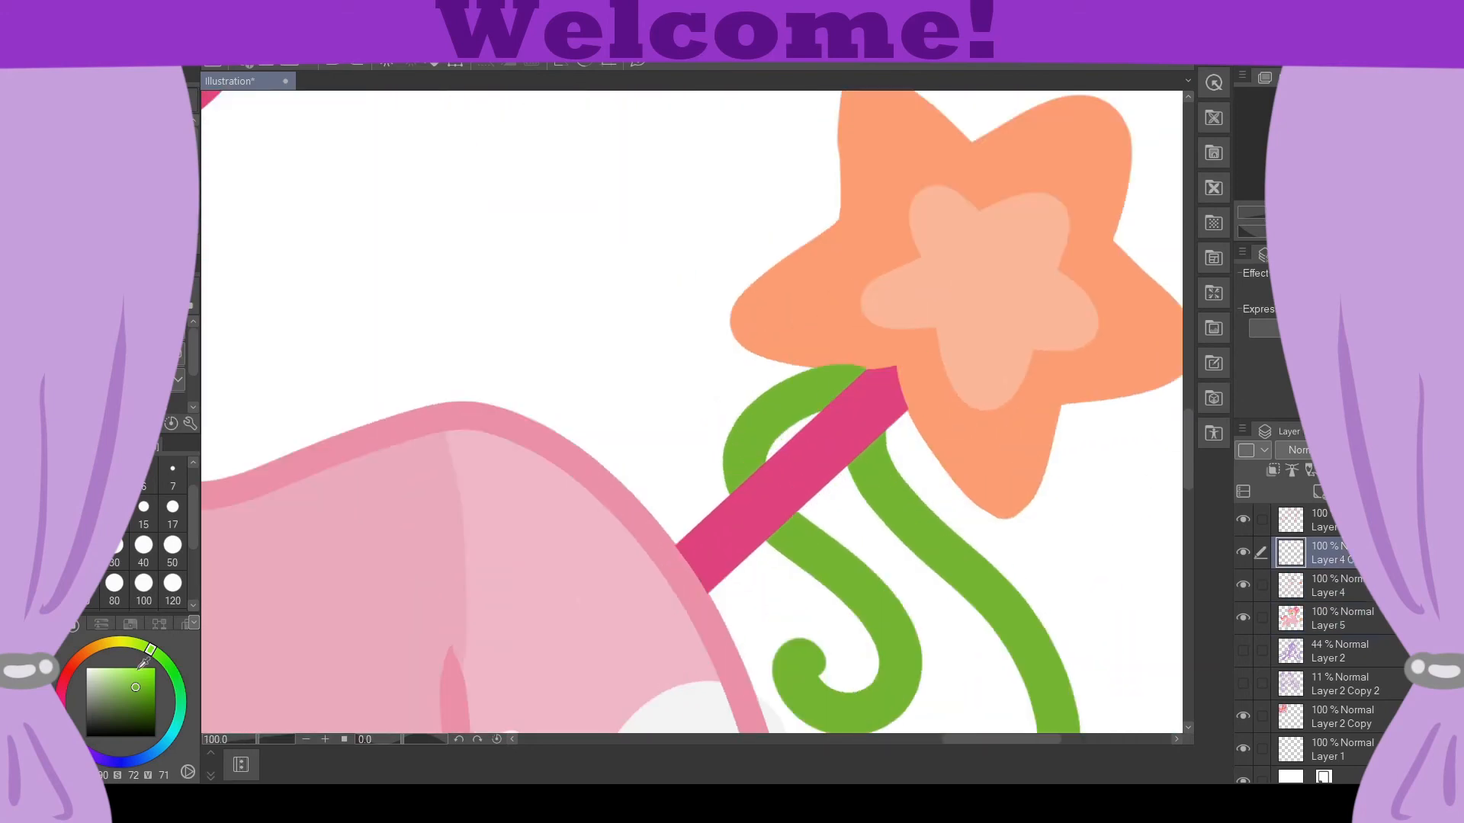
{"action": "left_click_drag", "start_coordinate": [821, 373], "coordinate": [878, 373]}
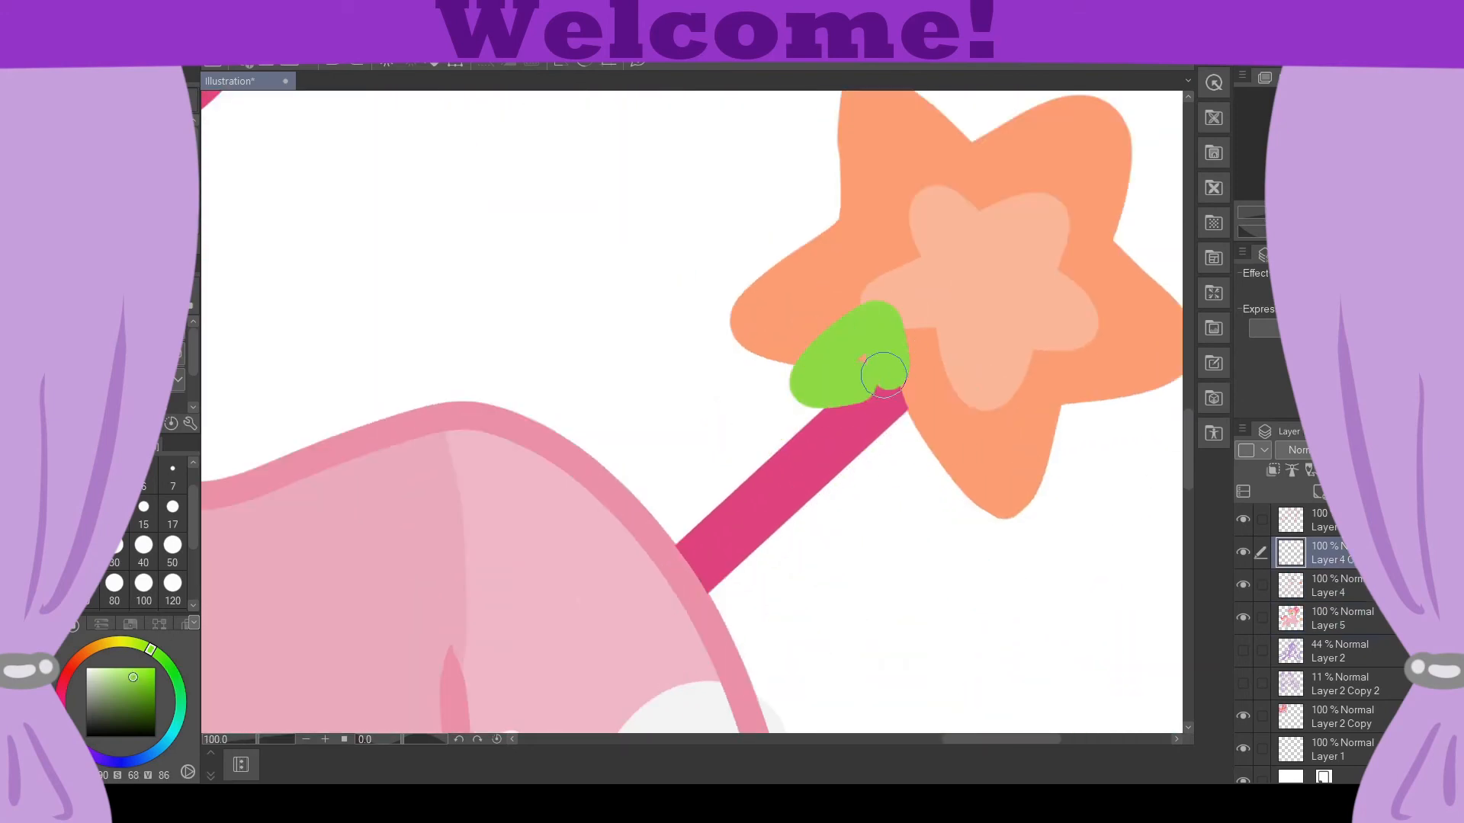